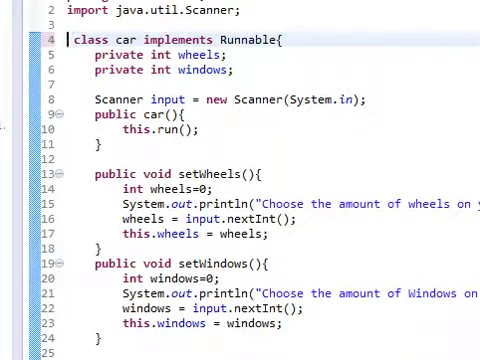
Step: Add the abstract keyword to the car class declaration and review the class body
text(ab)
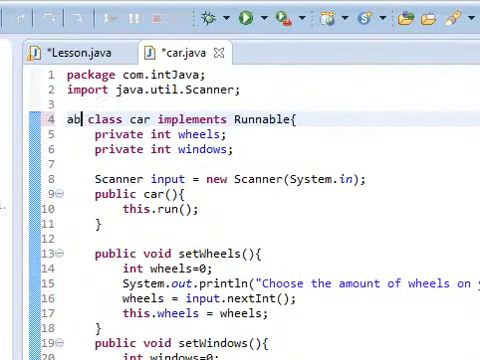
text(stract)
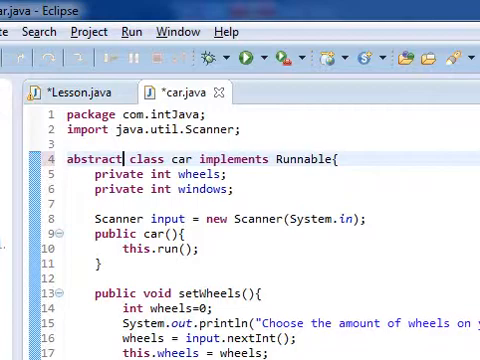
scroll(down, 3)
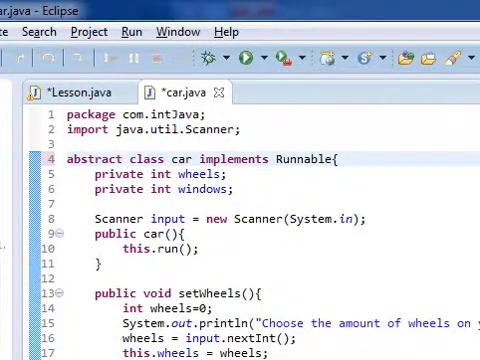
scroll(down, 3)
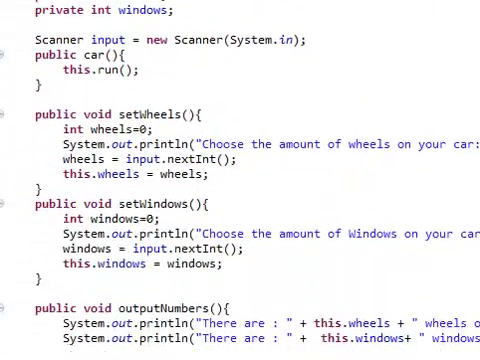
scroll(down, 3)
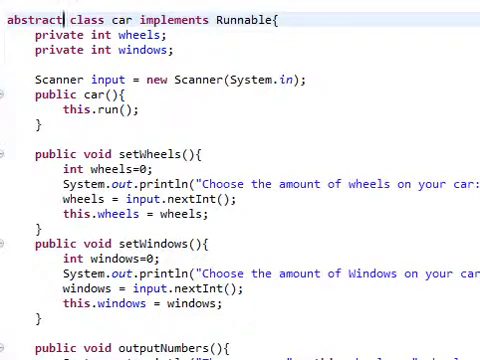
click(64, 20)
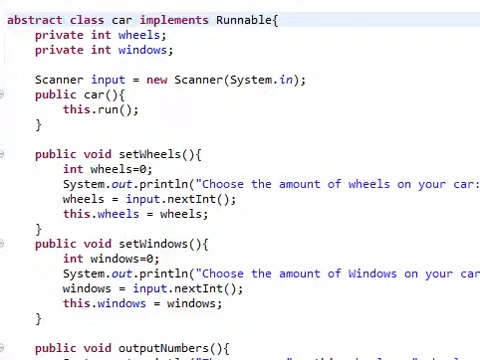
click(72, 20)
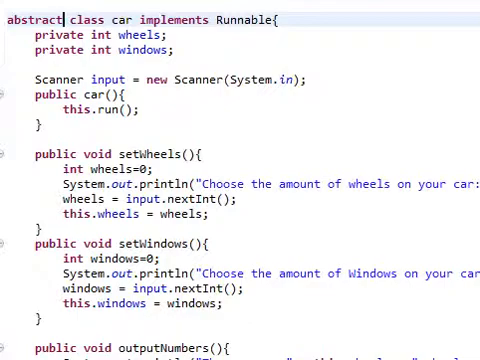
Step: Create a new class named hyundai in the package
right_click(112, 96)
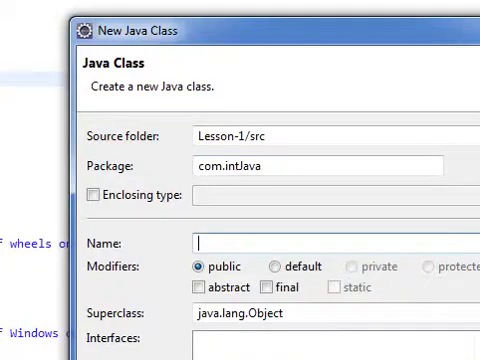
text(hyundai)
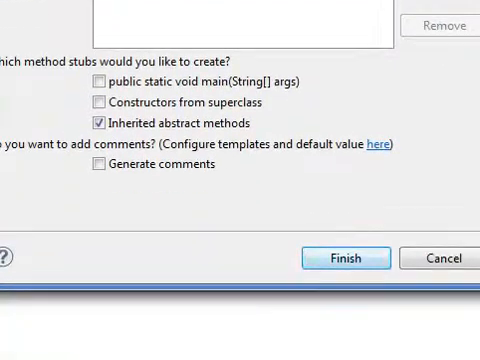
click(344, 258)
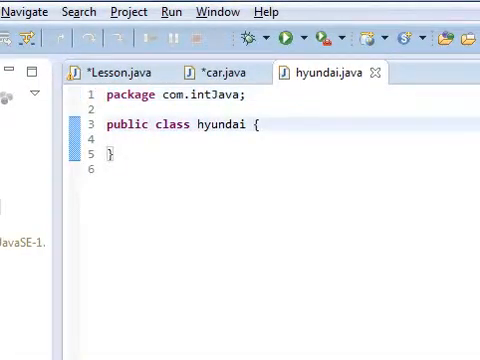
Step: Make hyundai extend car and start a public hyundai() constructor
text(extends)
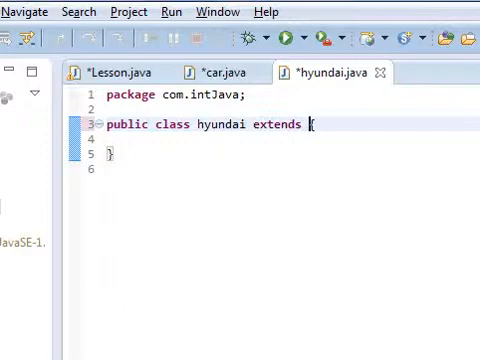
text(car)
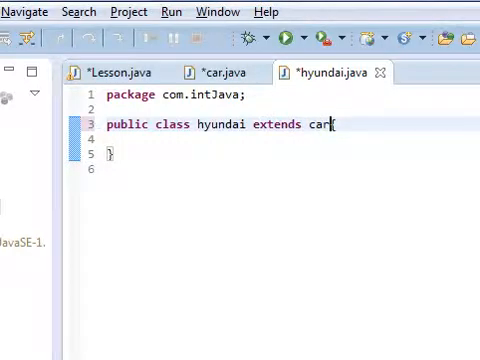
text({)
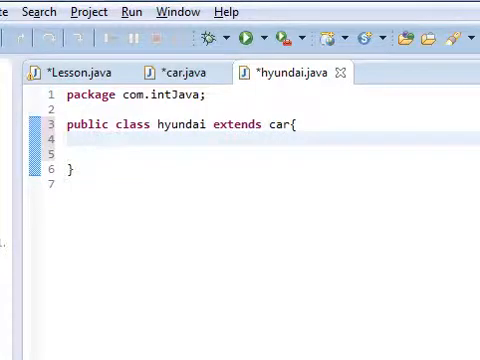
text(public)
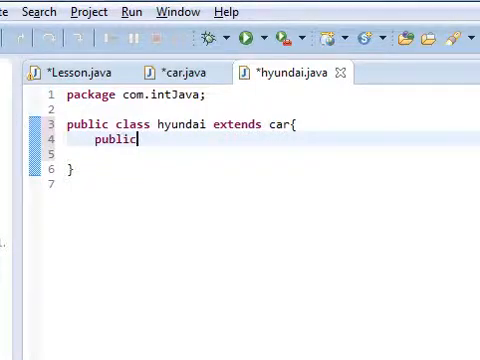
text(hyundai(){)
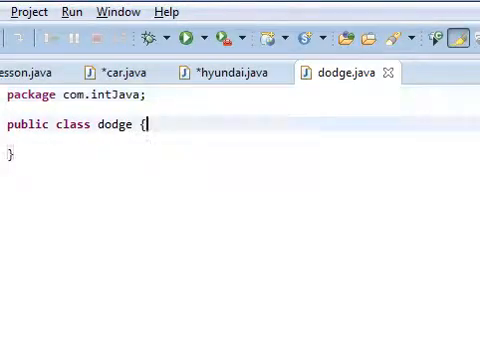
Step: Write an empty public dodge() constructor inside the dodge class, fixing a mistyped class keyword
text(pu)
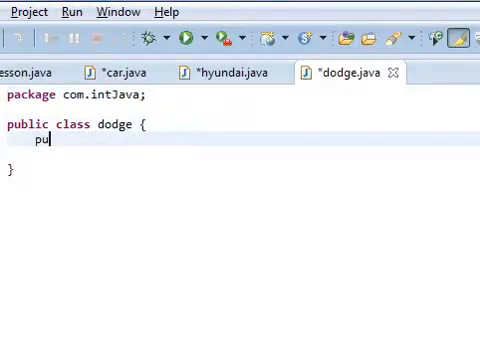
text(blic class)
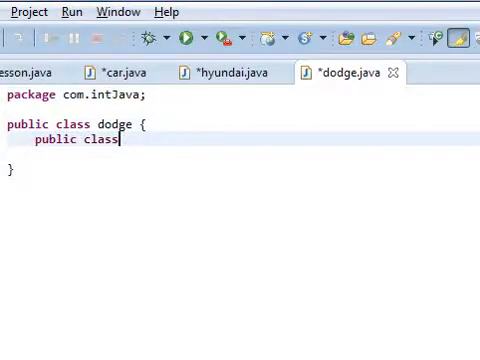
text(dodge)
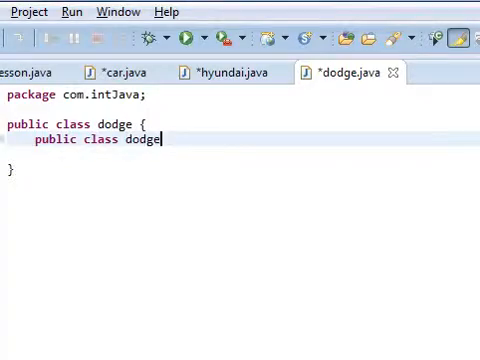
key(BackSpace)
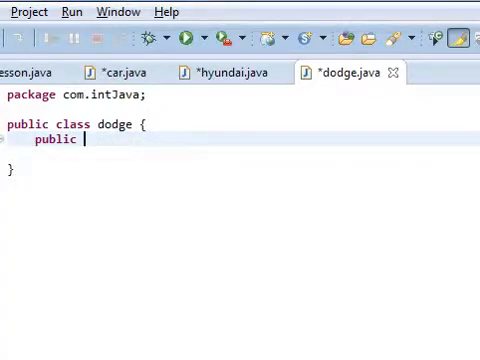
text(dodge(){)
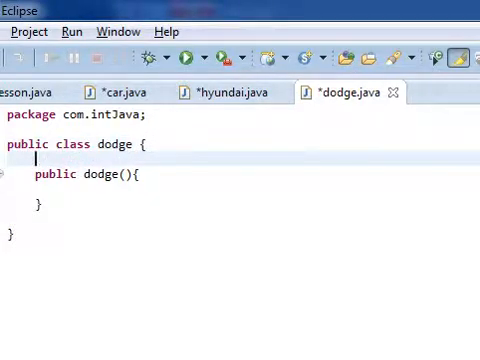
Step: Declare a String name field in dodge and set this.name = "dodge" in the constructor
text(Str)
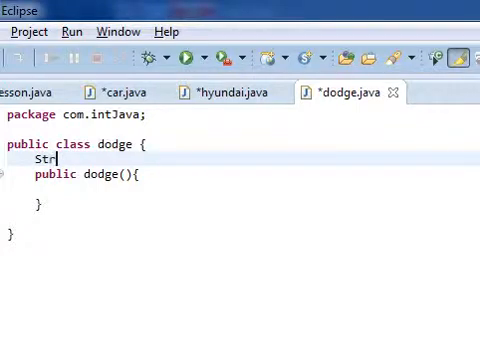
text(ing name;)
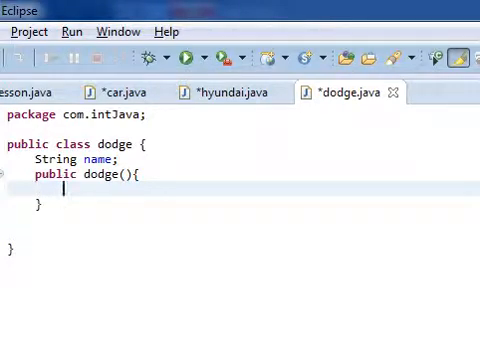
text(name =)
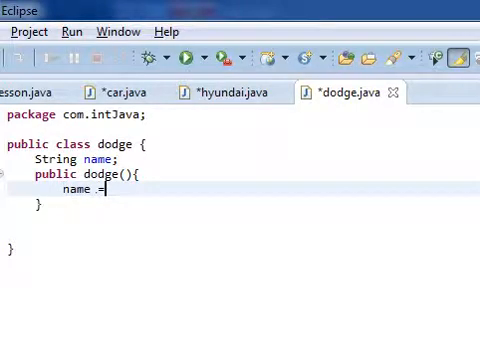
text("dodge;")
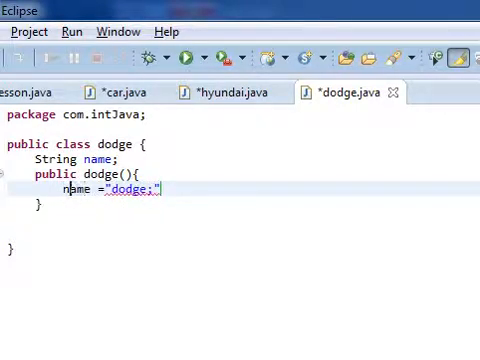
text(t)
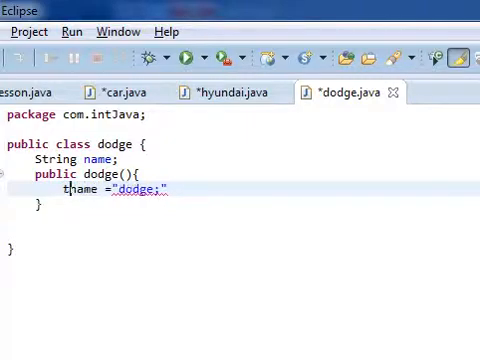
text(his.)
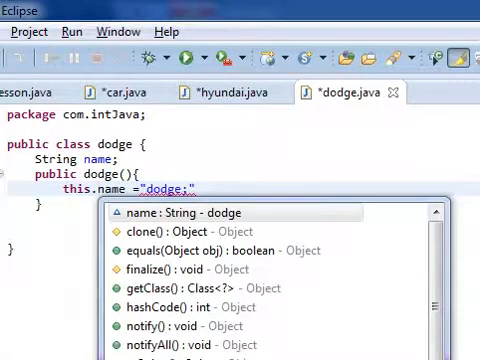
key(Escape)
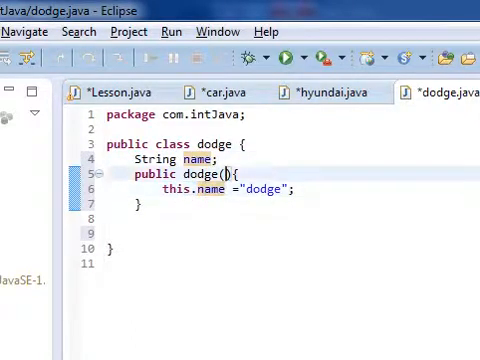
Step: Add a String name parameter to the dodge constructor, then remove it again
text(String name)
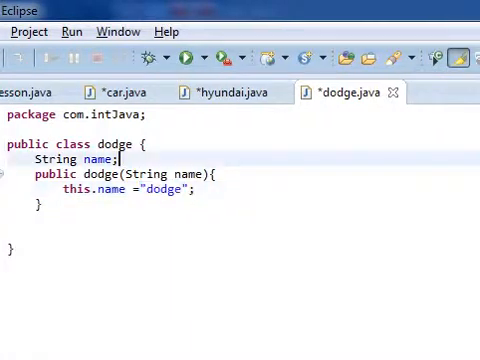
double_click(184, 174)
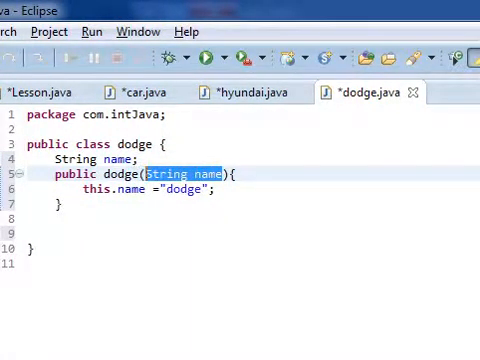
key(Delete)
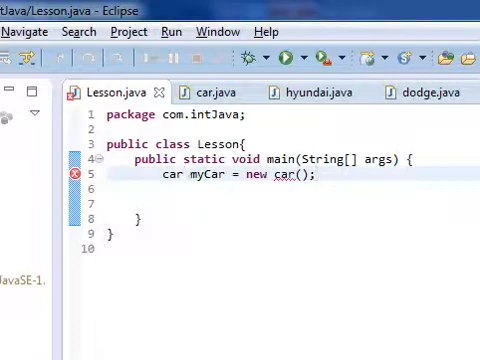
Step: Declare hyundai myCar and dodge myCar2 = new dodge in Lesson's main
key(BackSpace)
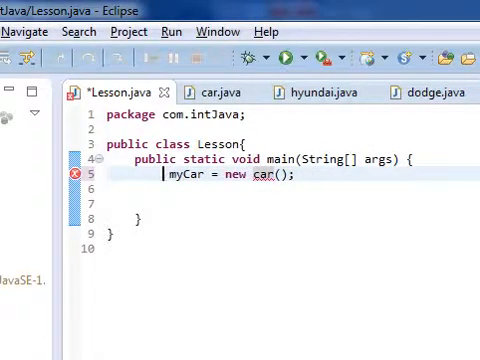
text(hyundai)
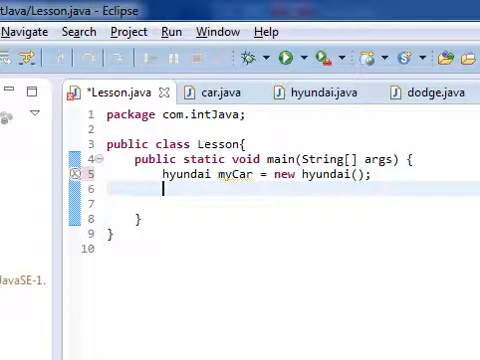
text(dodge)
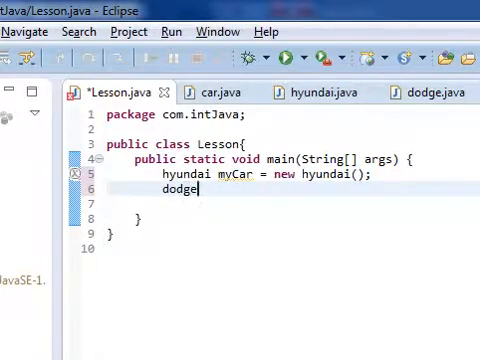
text(my)
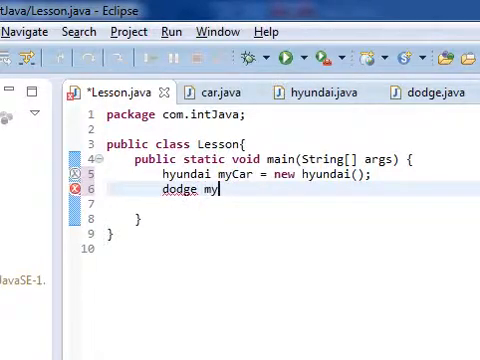
text(car2 =)
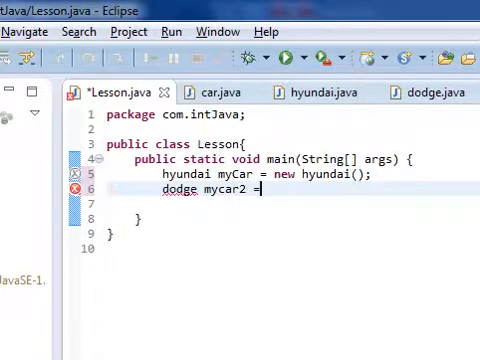
text(new dodge();)
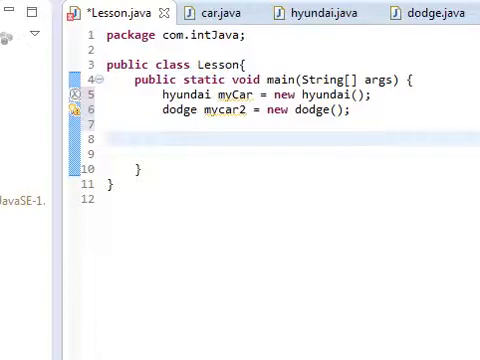
Step: Call outputNumbers on myCar and myCar2, then run the Lesson program
text(my)
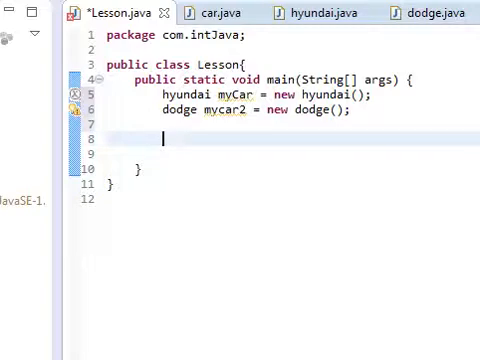
text(my)
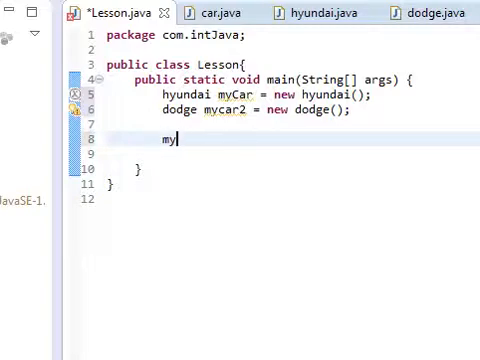
text(Car.)
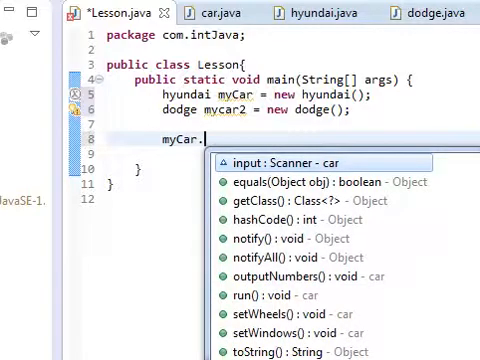
text(outputNumbers();)
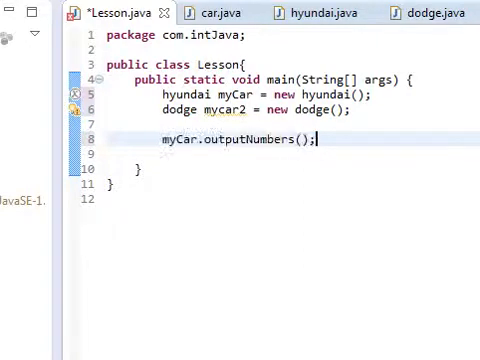
text(myCar.outputNumbers();)
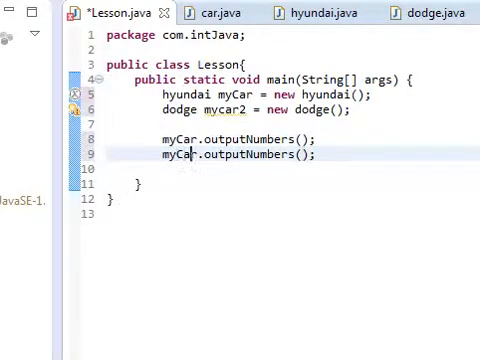
text(2)
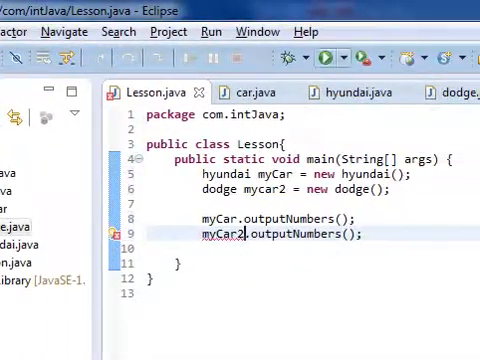
click(332, 56)
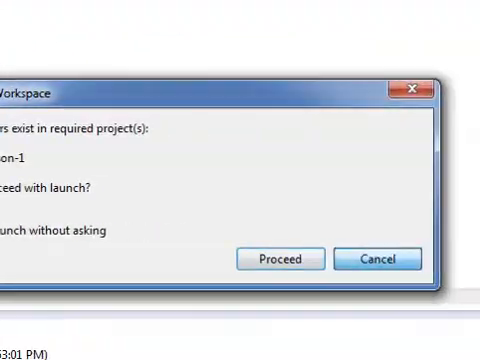
Step: Cancel the launch, make dodge extend car, rerun and enter 1, 100, 400 at the console prompts
click(286, 258)
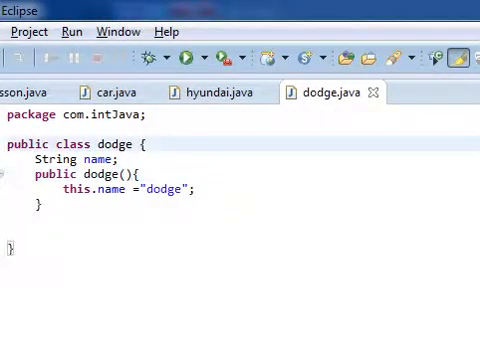
text(extends car)
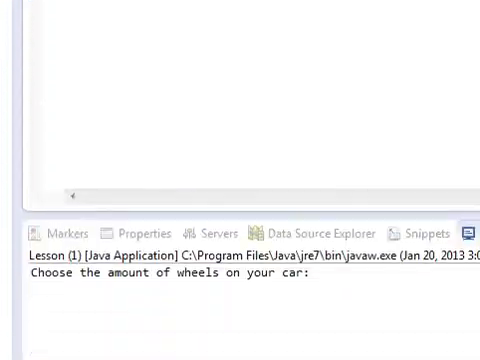
text(1)
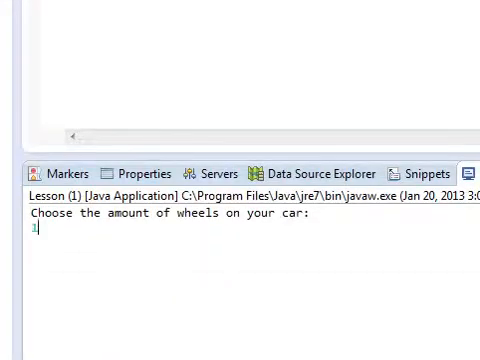
text(100)
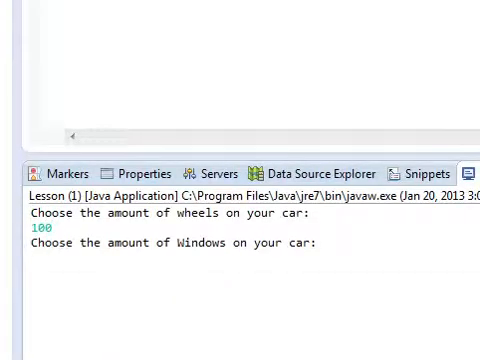
text(400)
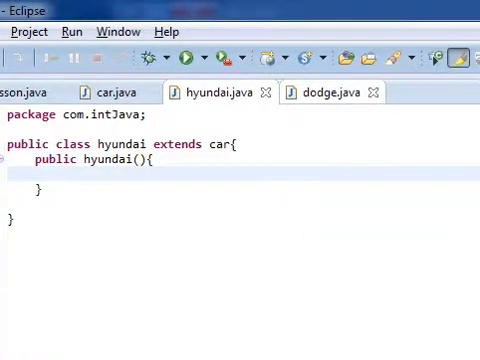
Step: Review the abstract car class source and scroll through it
click(330, 92)
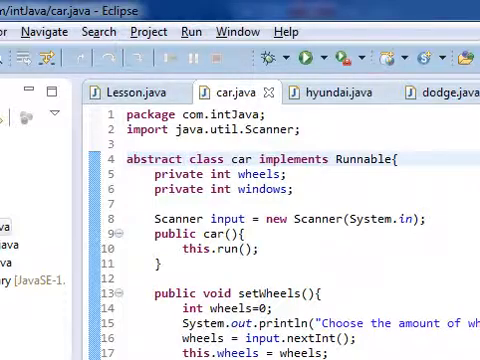
scroll(down, 3)
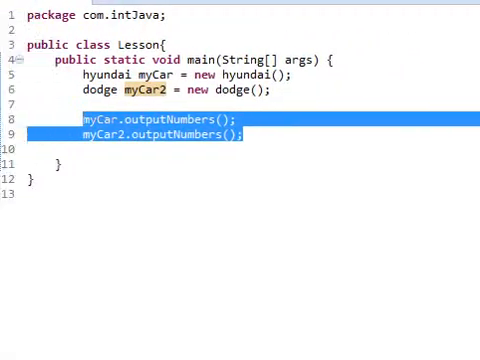
Step: Remove the outputNumbers calls and declare car[] carArray = new car[2] in main
key(Delete)
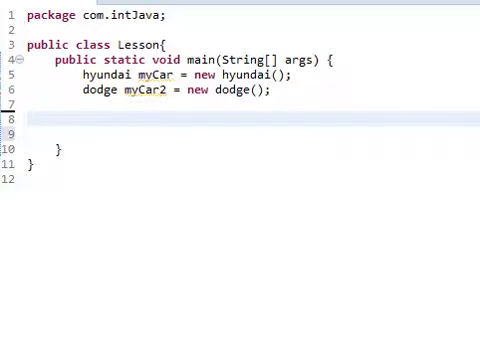
click(84, 116)
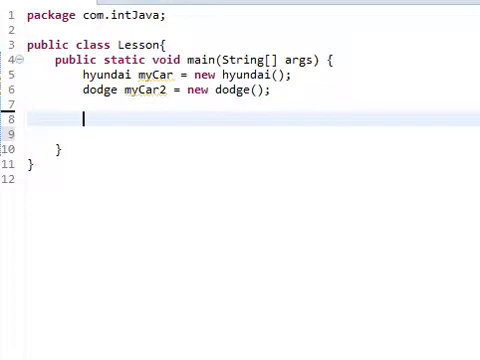
text(car)
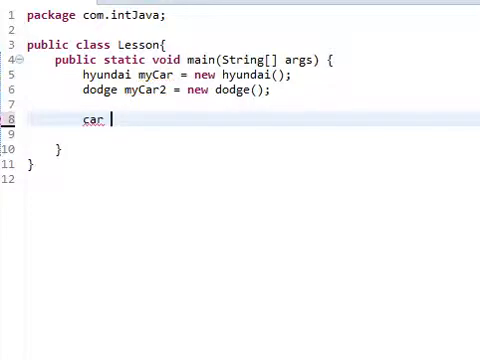
text(Ca)
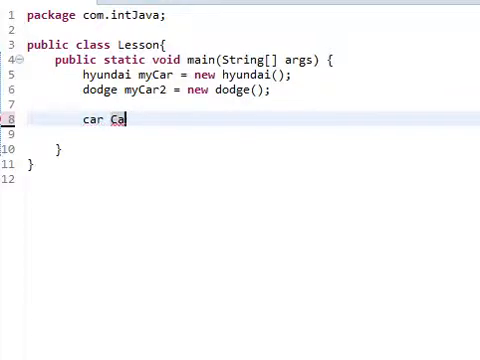
text(rArray =)
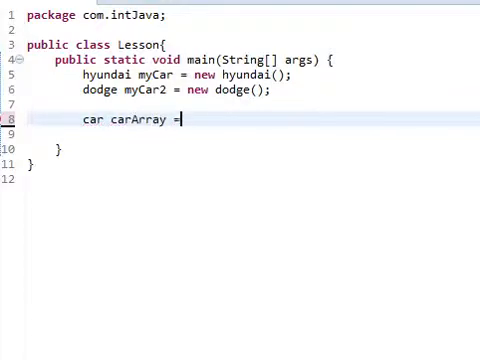
text(new car[])
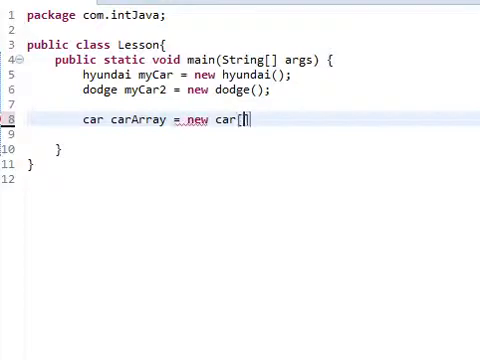
text(2)
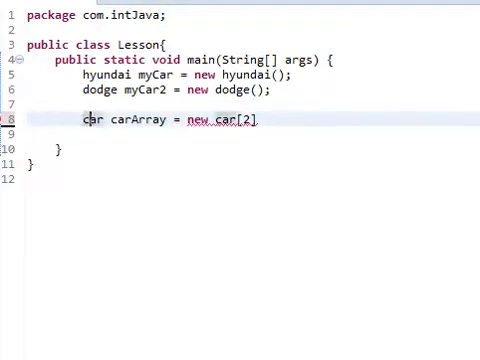
text([])
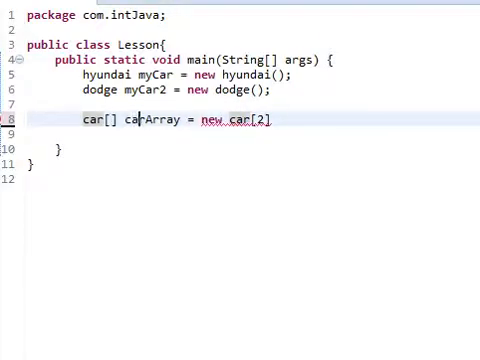
double_click(150, 120)
text(car)
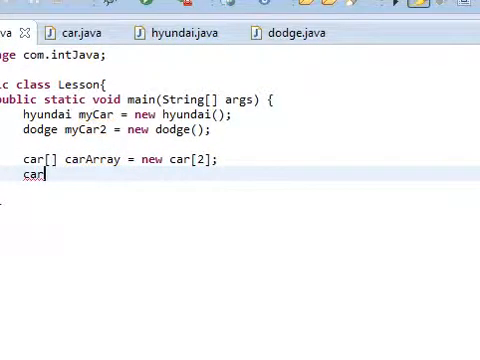
Step: Assign carArray[0] = myCar with a // hyundai comment
text(Array)
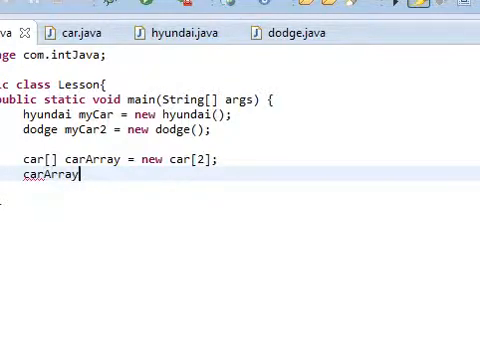
text([)
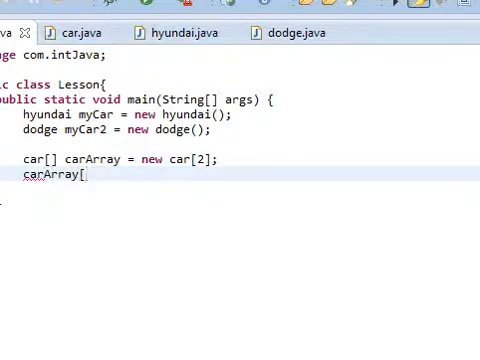
text(0])
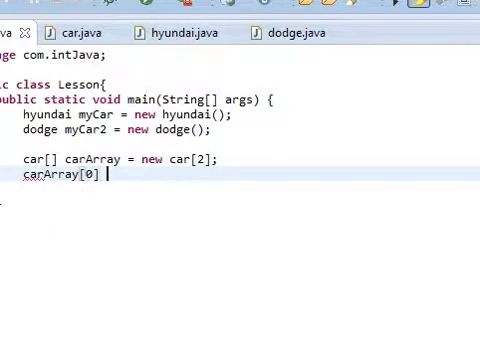
text(= myCar)
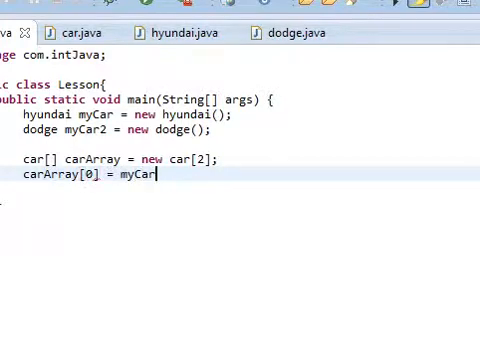
text(; // hy)
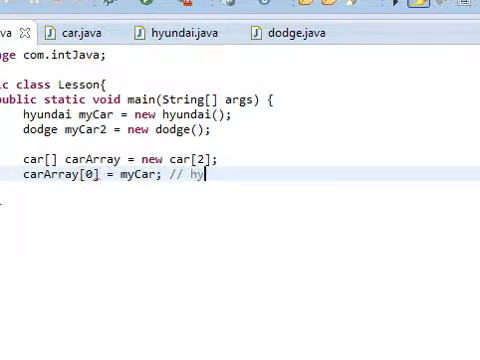
text(undai)
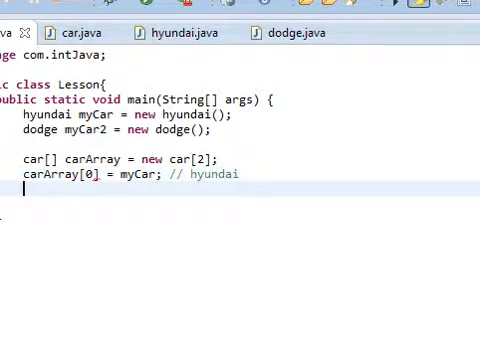
Step: Assign carArray[1] = myCar2 with a // Dodge comment
text(carA)
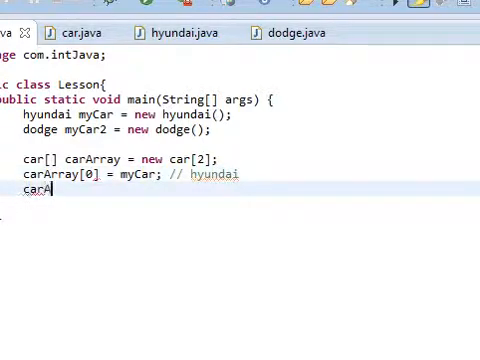
text(rray[1])
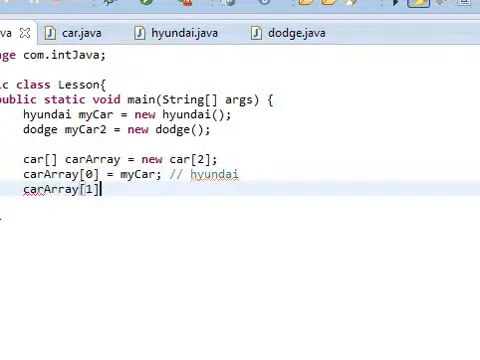
text(= myCar2)
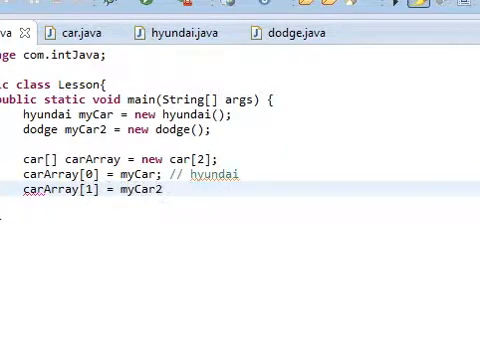
text(; // Dodge)
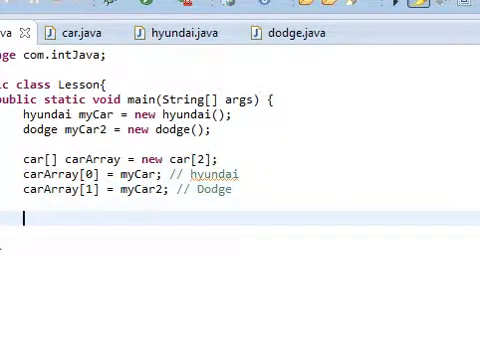
Step: Write the for loop header iterating i from 0 to carArray.length
text(for(in)
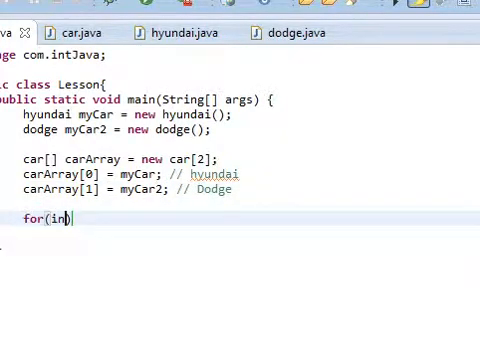
text(t i=0)
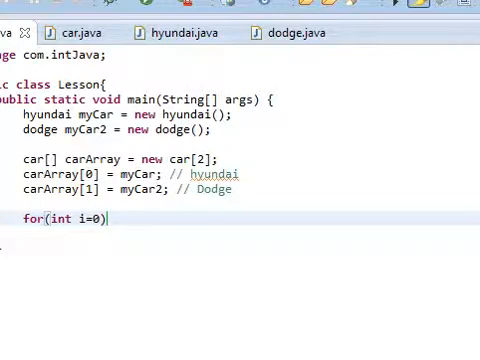
text(; i< ca)
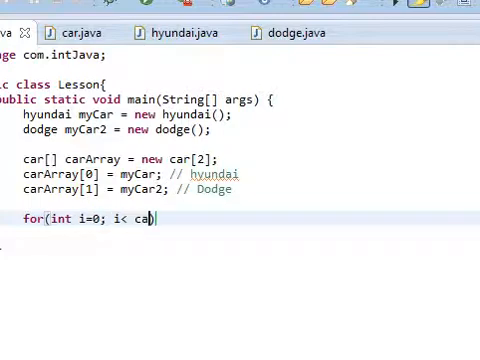
text(rArray.length;)
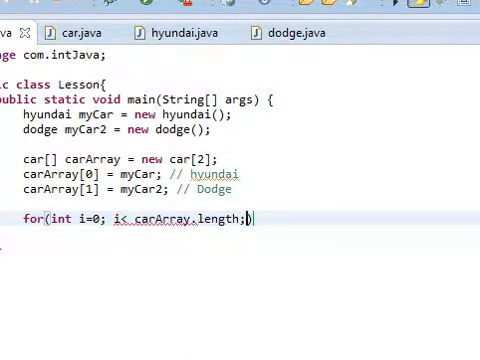
text(i++){)
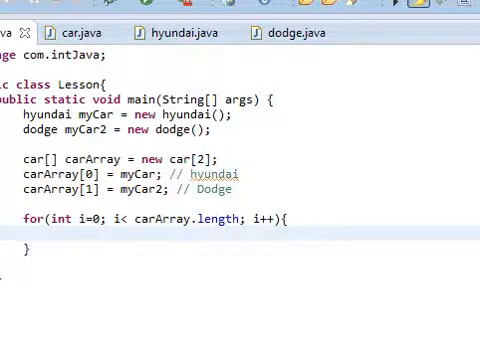
Step: Call carArray[i].outputNumbers(); inside the loop body
text(ca)
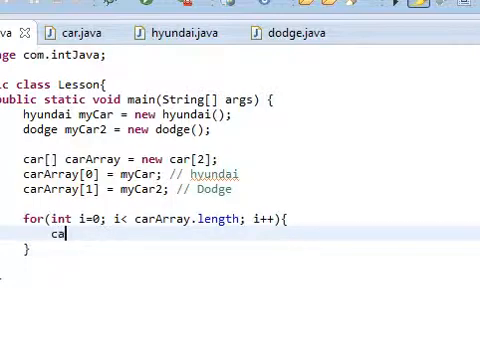
text(rArray)
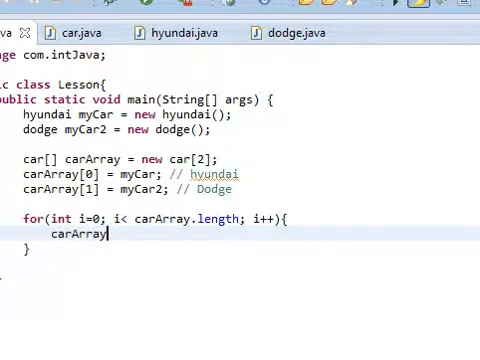
text([i])
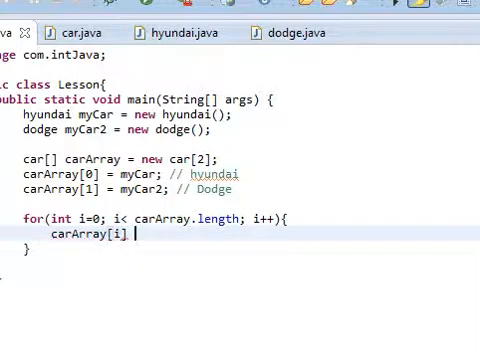
text(.outputNumbers();)
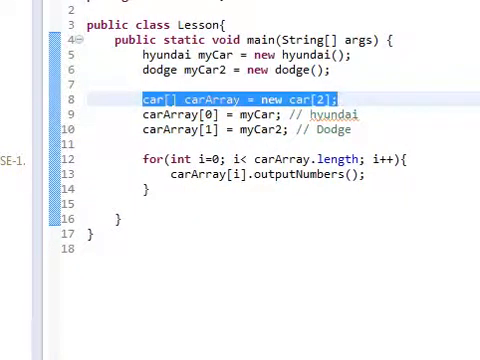
Step: Insert a blank line at the start of the for loop body, above the outputNumbers call
click(148, 158)
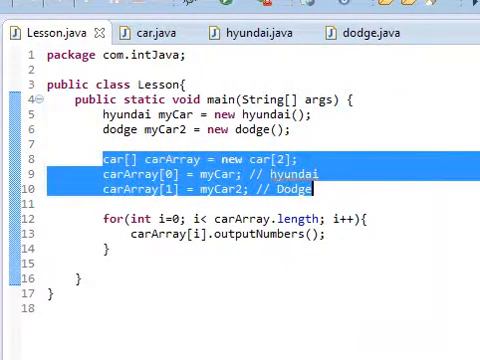
click(310, 188)
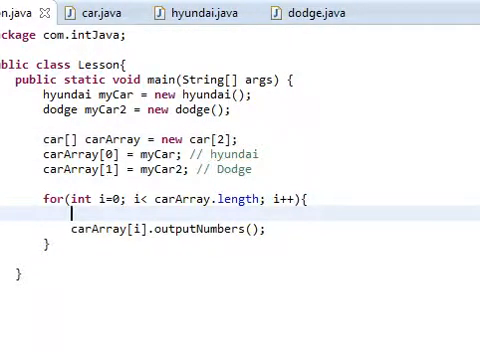
Step: Begin an if condition on carArray[i].name inside the loop
text(if())
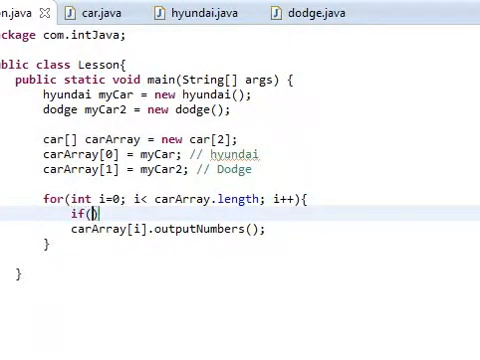
text(car)
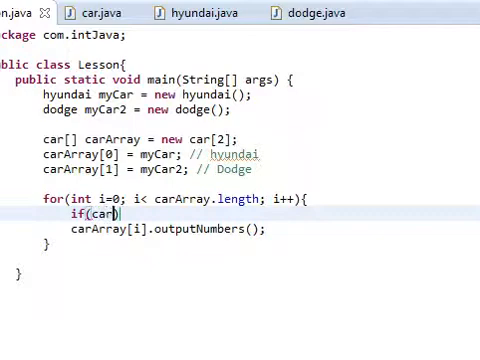
text(Array))
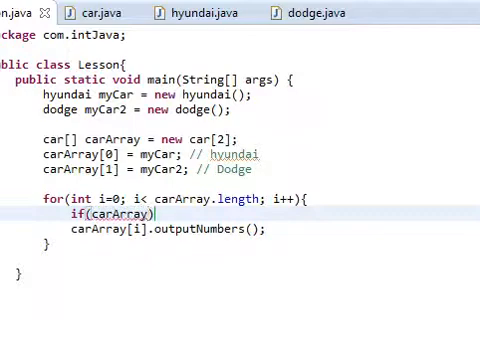
text([i].name)
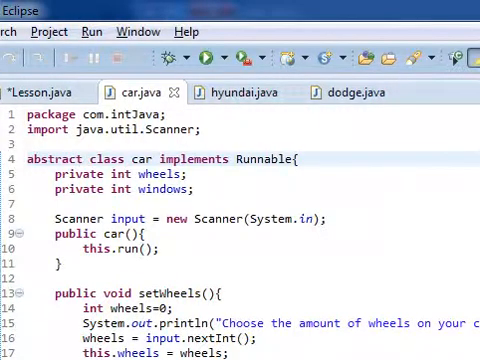
click(84, 158)
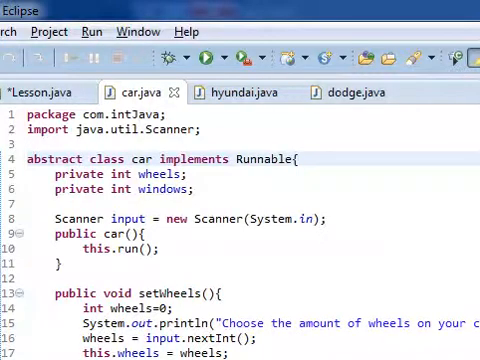
mouse_move(238, 92)
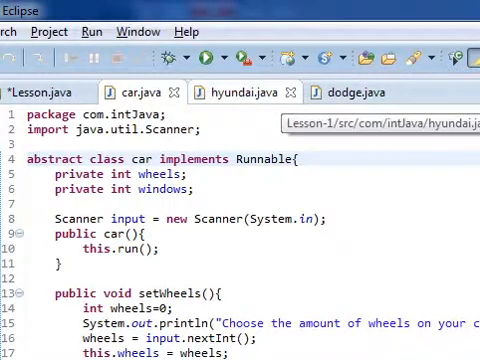
scroll(down, 3)
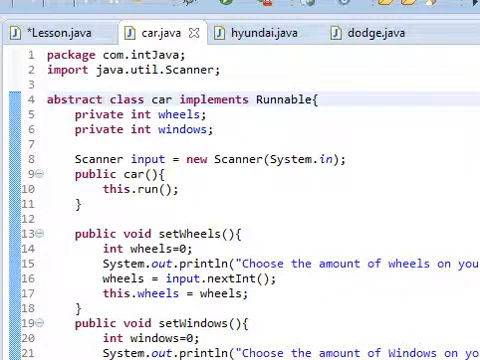
click(96, 100)
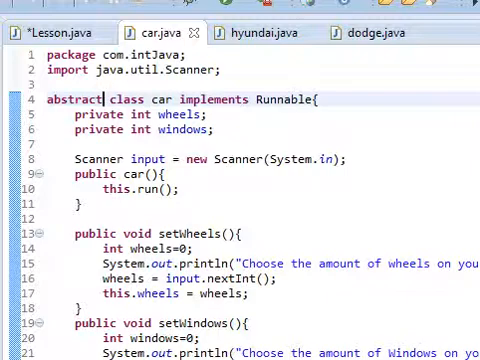